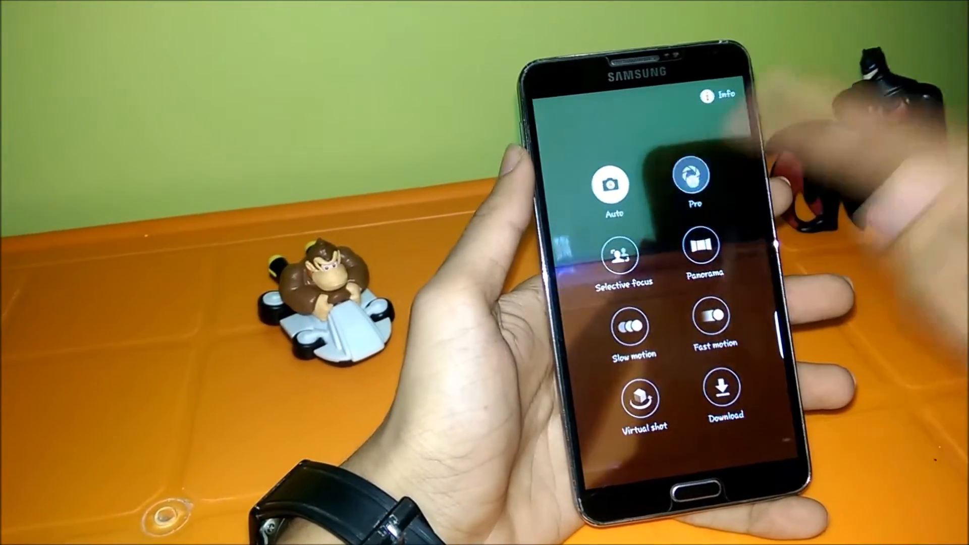
Switch the camera to Pro mode and bring up its manual ISO and white balance bar
click(689, 176)
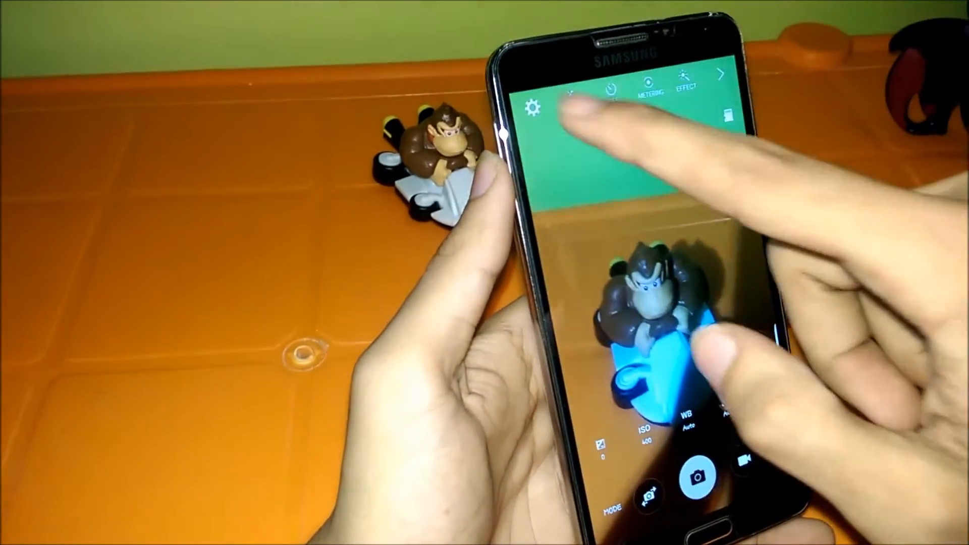
click(535, 106)
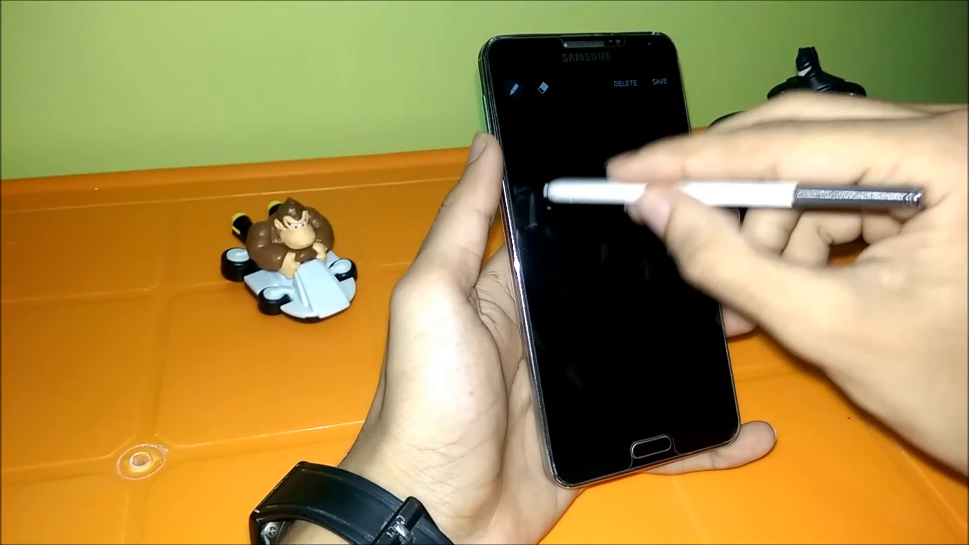
Write a quick memo with the S Pen on the black Screen off memo canvas
drag(538, 198, 593, 209)
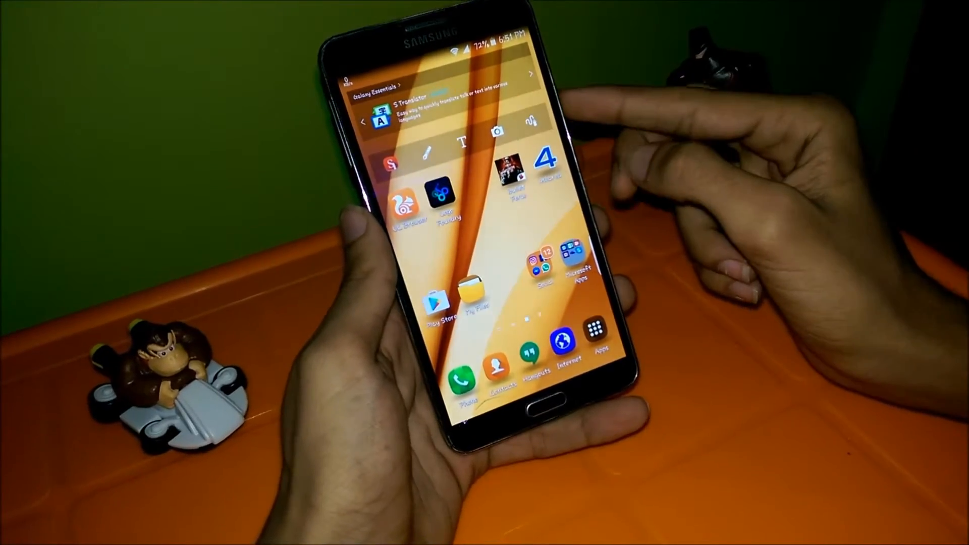
Browse files in My Files, then restart the phone from the power menu
click(476, 292)
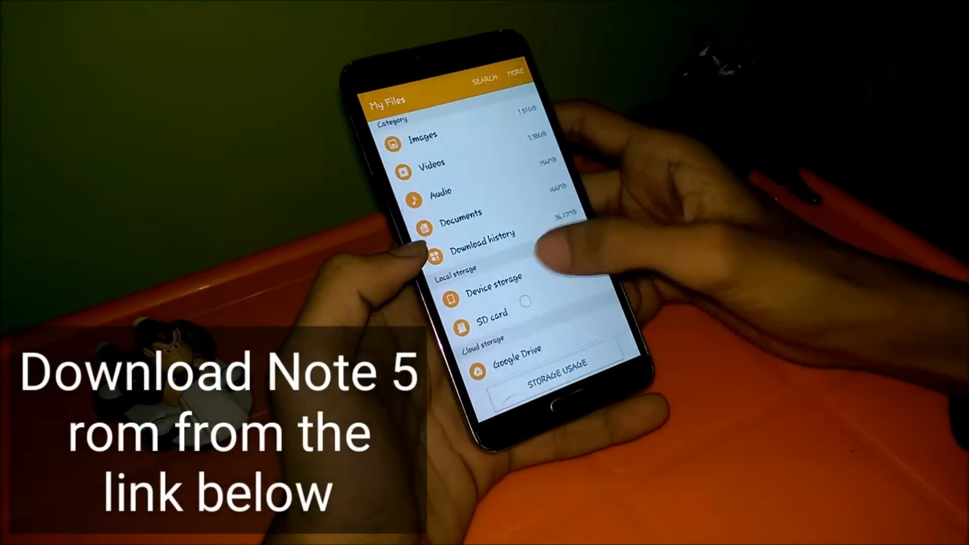
click(488, 312)
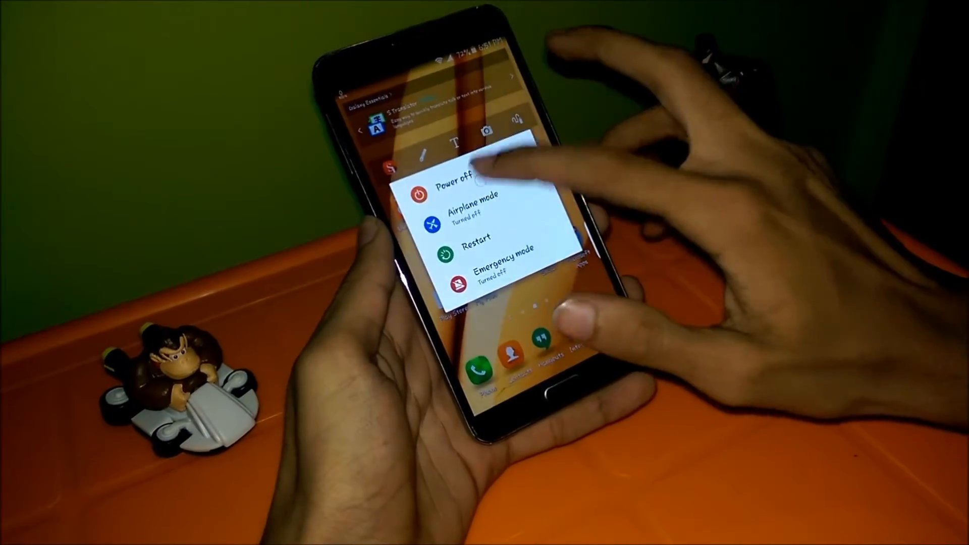
click(476, 244)
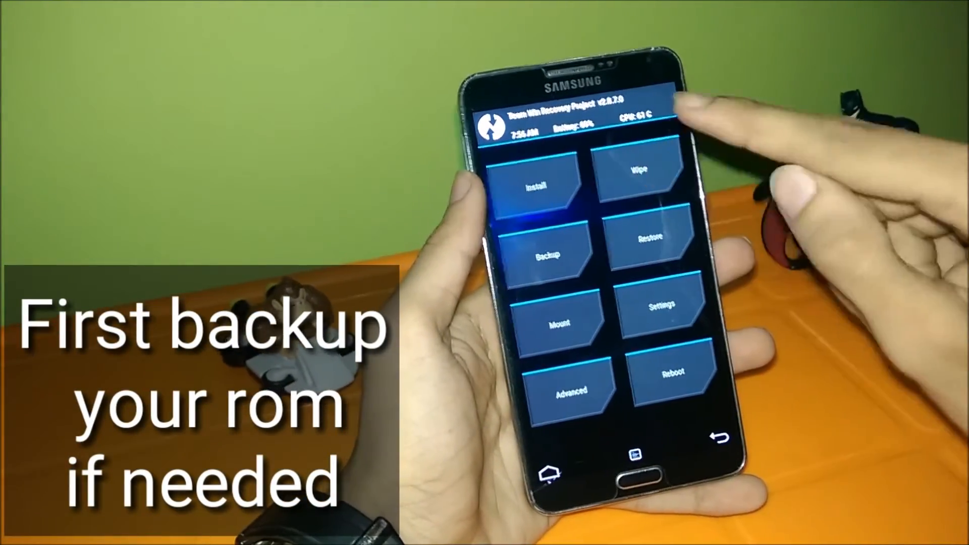
Factory reset in TWRP Wipe, clearing data, cache and Dalvik but keeping internal storage
click(640, 187)
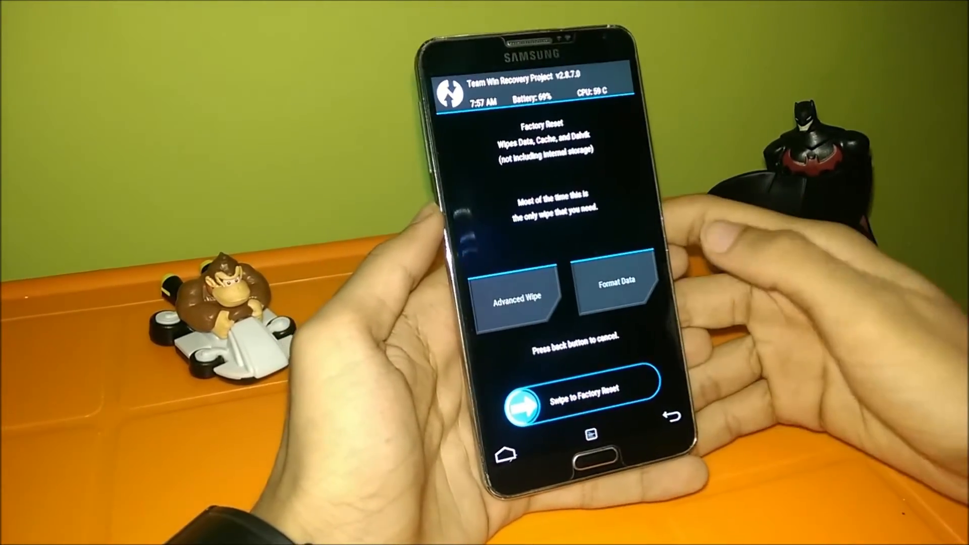
drag(526, 405, 625, 406)
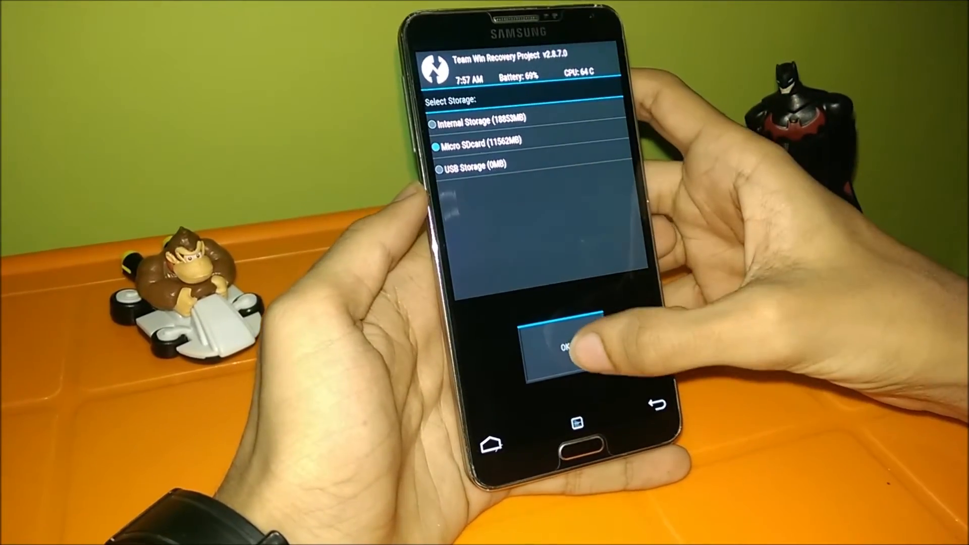
Flash DarkLordN5.RC2.1.SamsungViet.vn.zip from the Micro SDcard
click(562, 344)
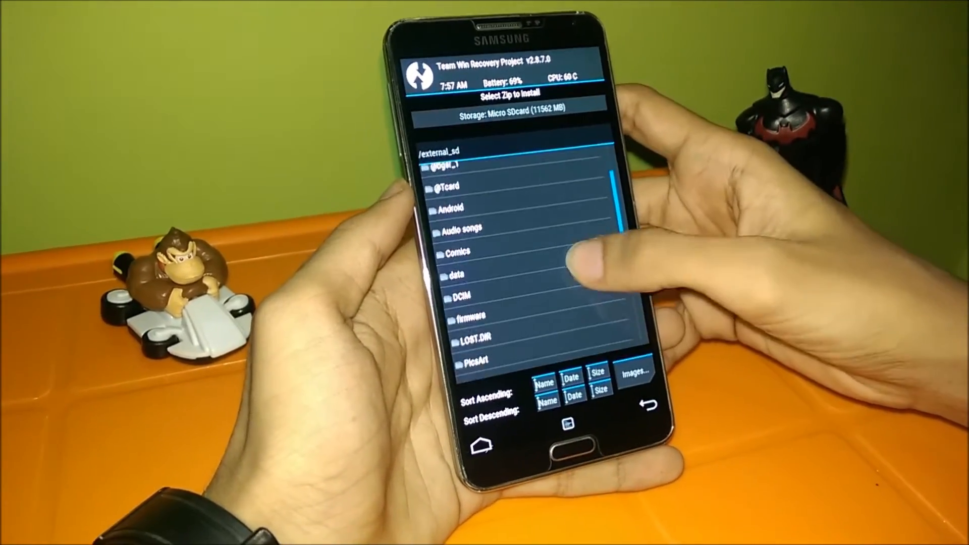
scroll(down, 3)
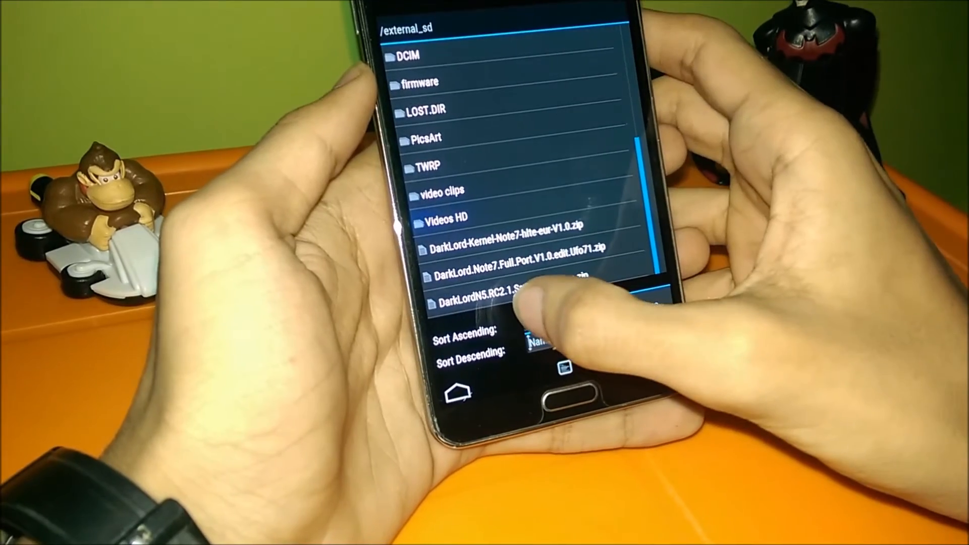
click(507, 298)
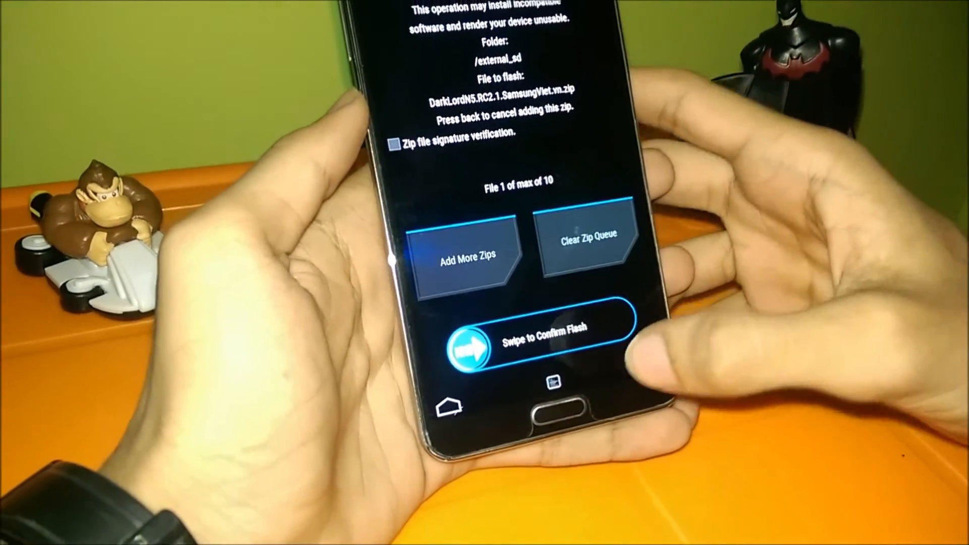
drag(469, 349, 593, 346)
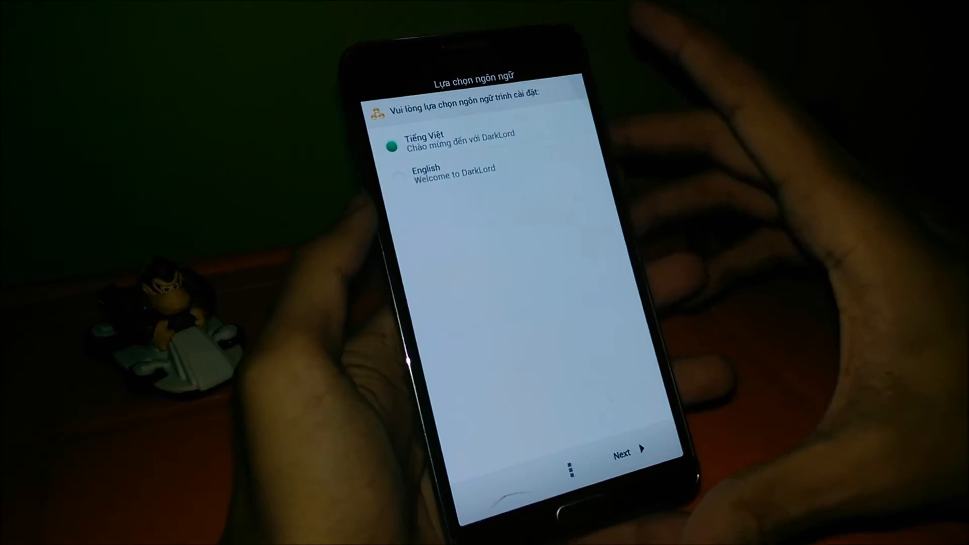
Choose English, pass the welcome, ROM details and changelog pages, and accept the terms
click(426, 172)
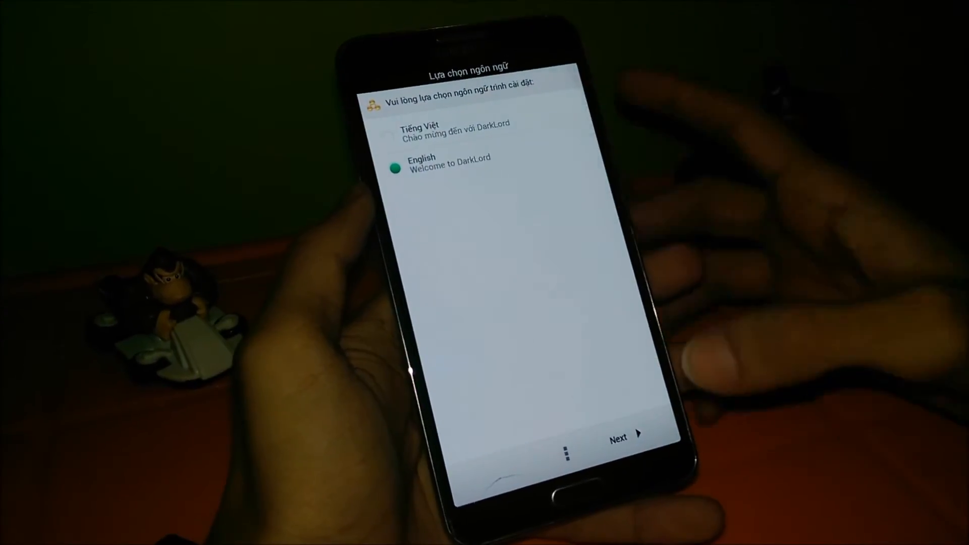
click(624, 437)
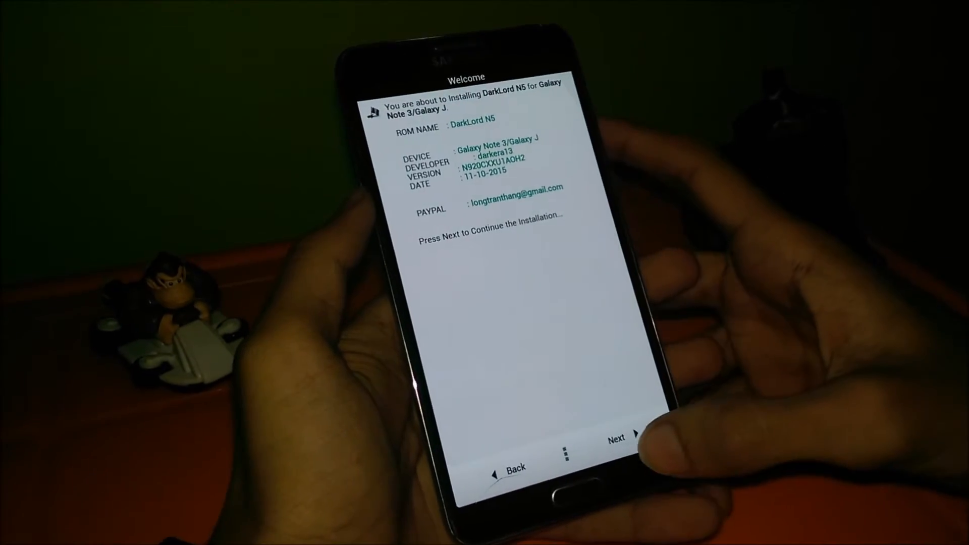
click(616, 437)
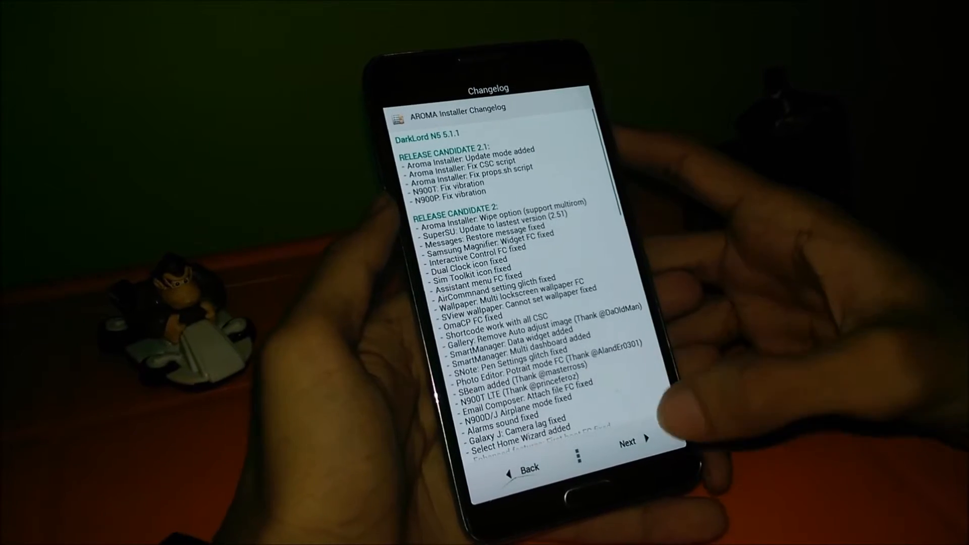
click(630, 442)
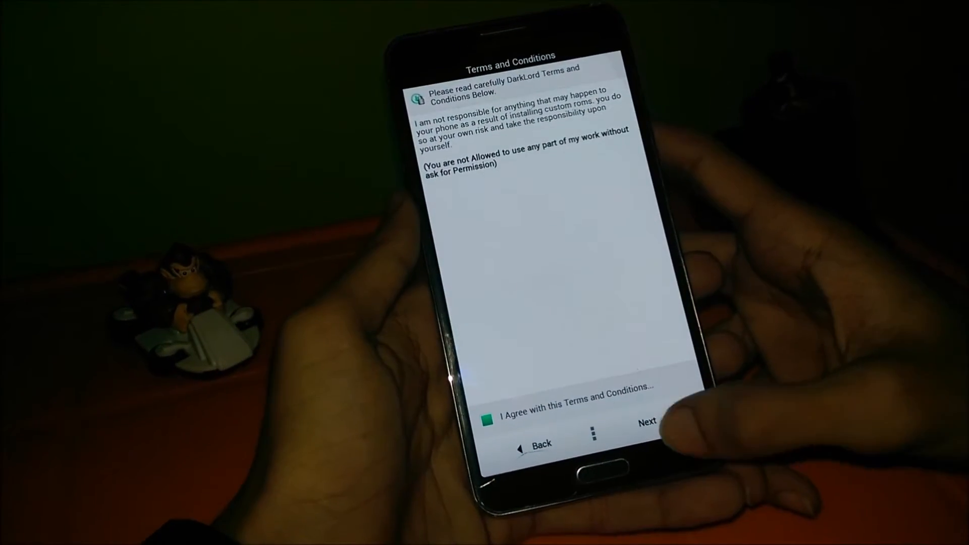
click(647, 422)
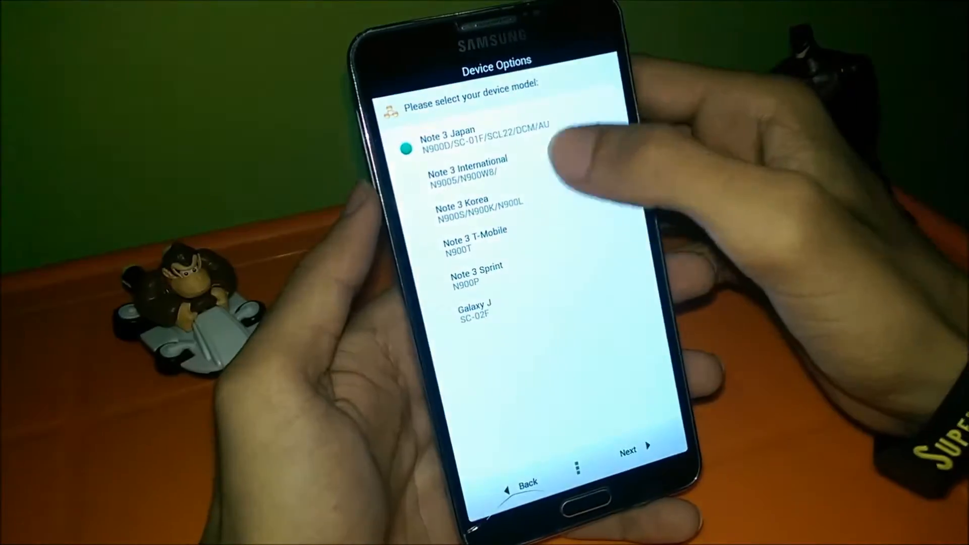
Select the Note 3 Sprint model, choose Full install, and keep the Default (XXV) CSC
click(443, 262)
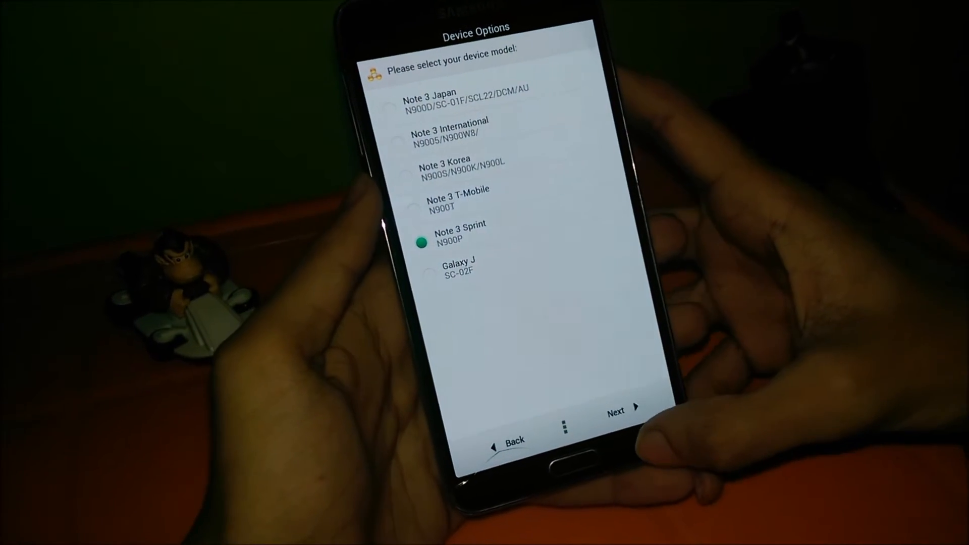
click(617, 409)
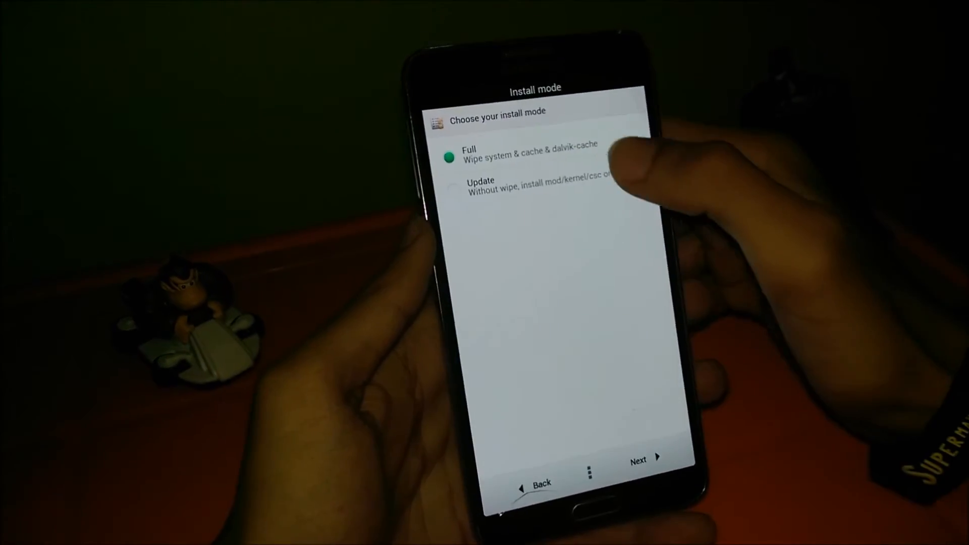
click(481, 185)
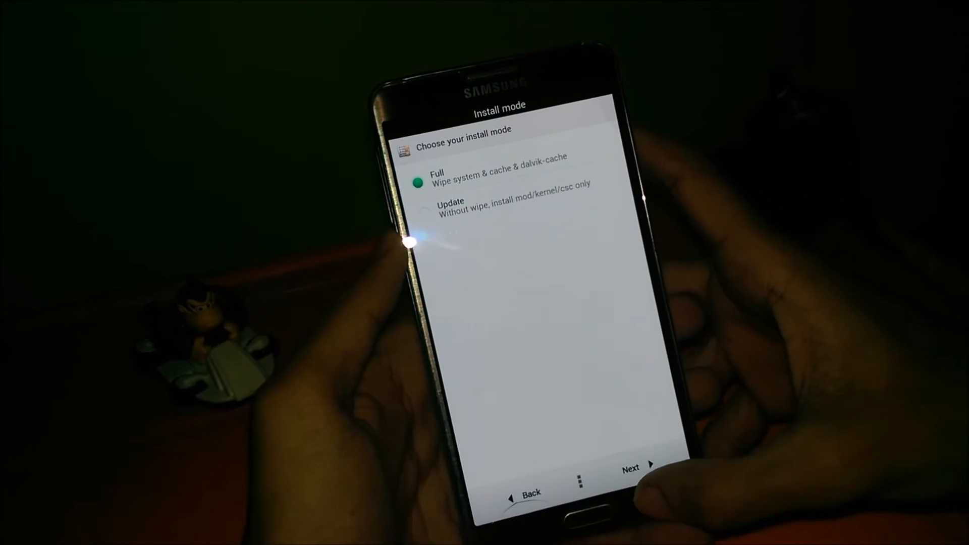
click(634, 467)
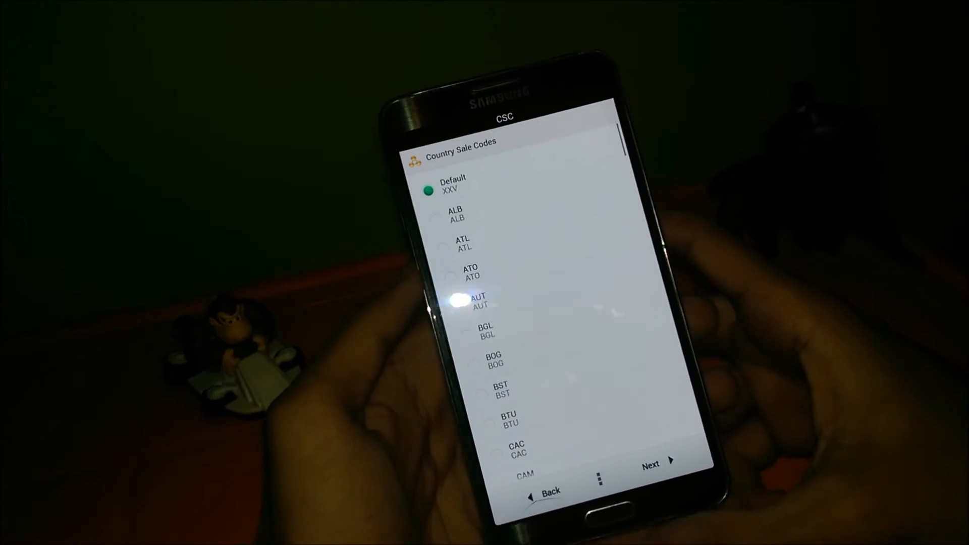
click(652, 463)
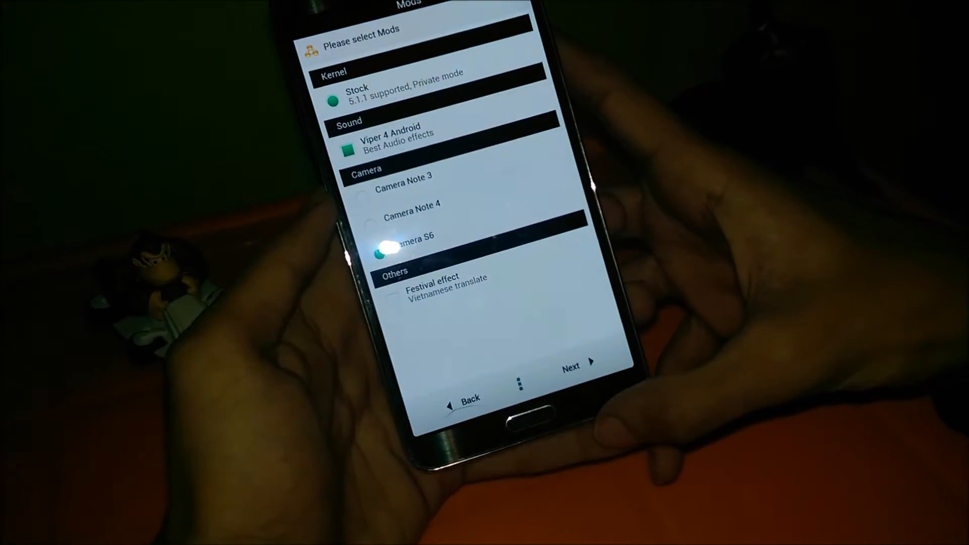
Confirm the Stock kernel, Viper 4 Android and Camera S6 mods to begin installing
click(575, 363)
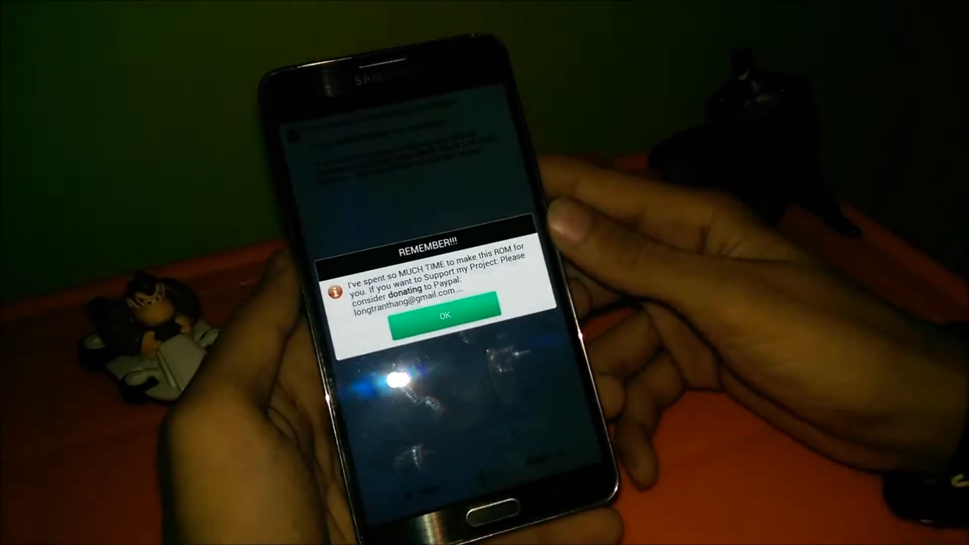
Dismiss the REMEMBER donation popup and let the install log reach Done
click(443, 325)
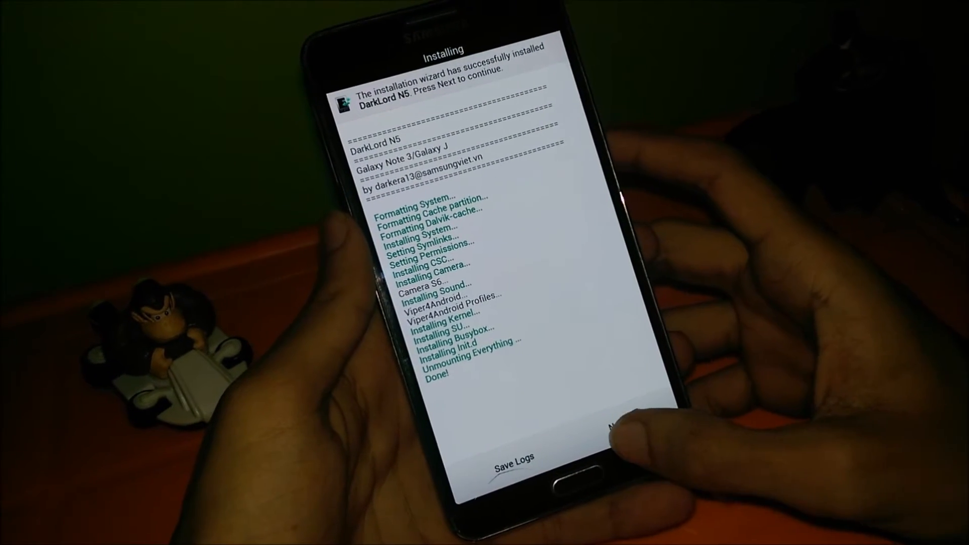
Continue past the success message and finish with 'Reboot your device now' ticked
click(611, 425)
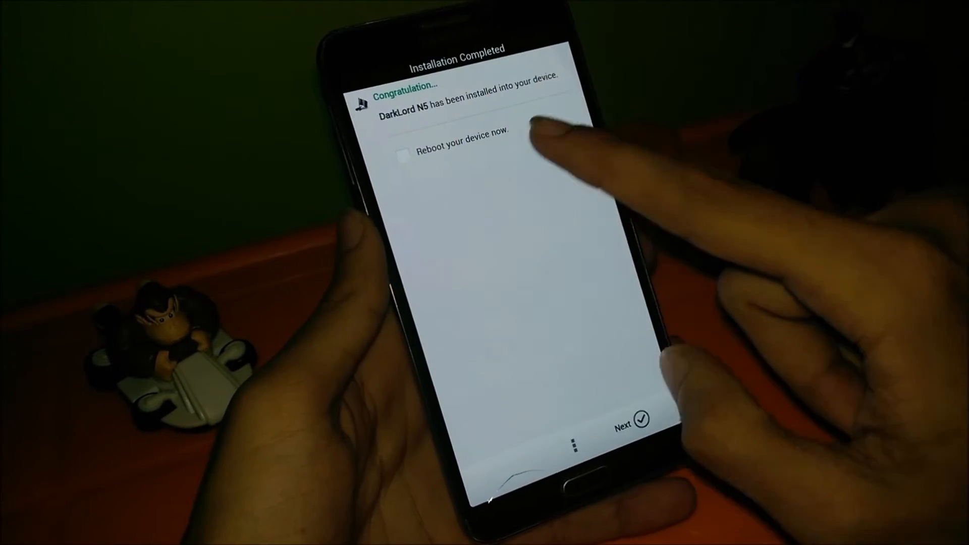
click(405, 154)
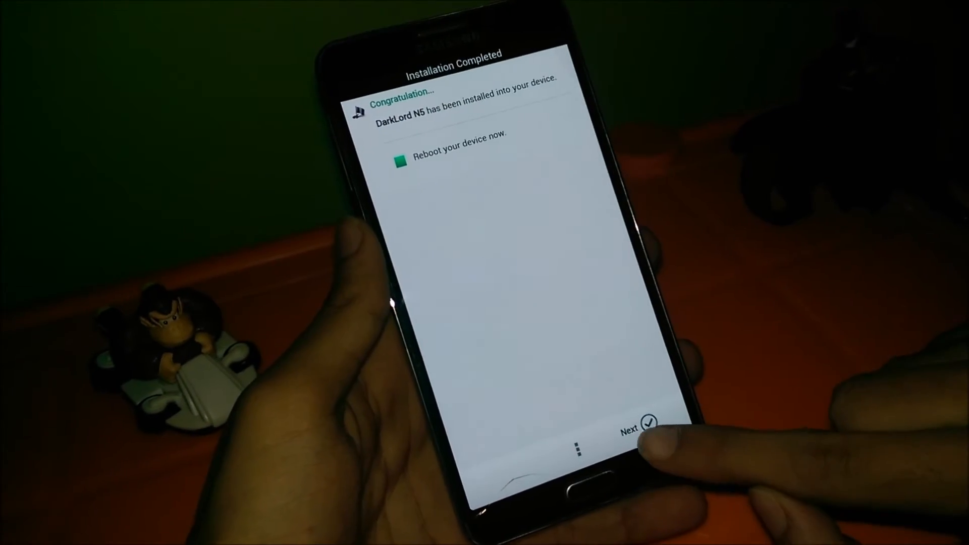
click(630, 429)
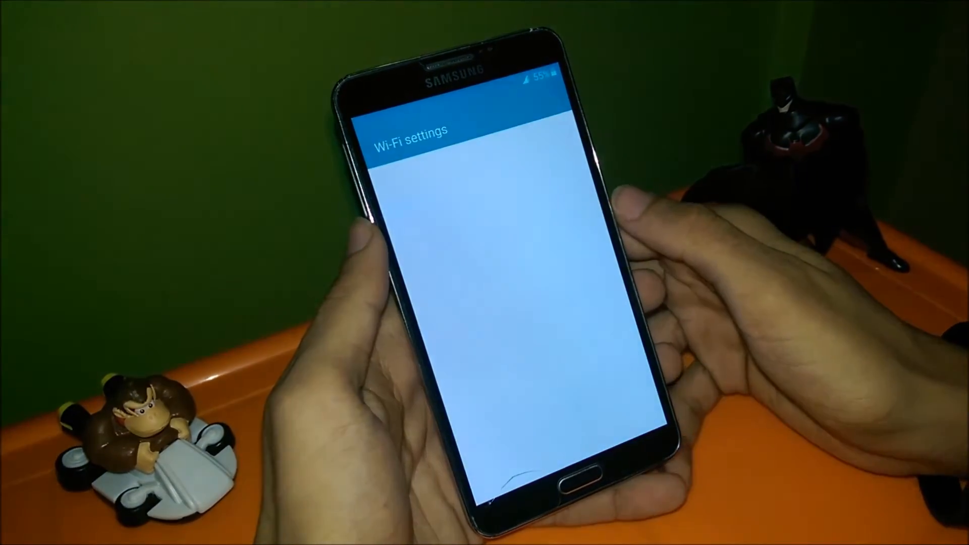
Join the Karachi Wi-Fi network with its password and continue to Tap & Go
click(559, 125)
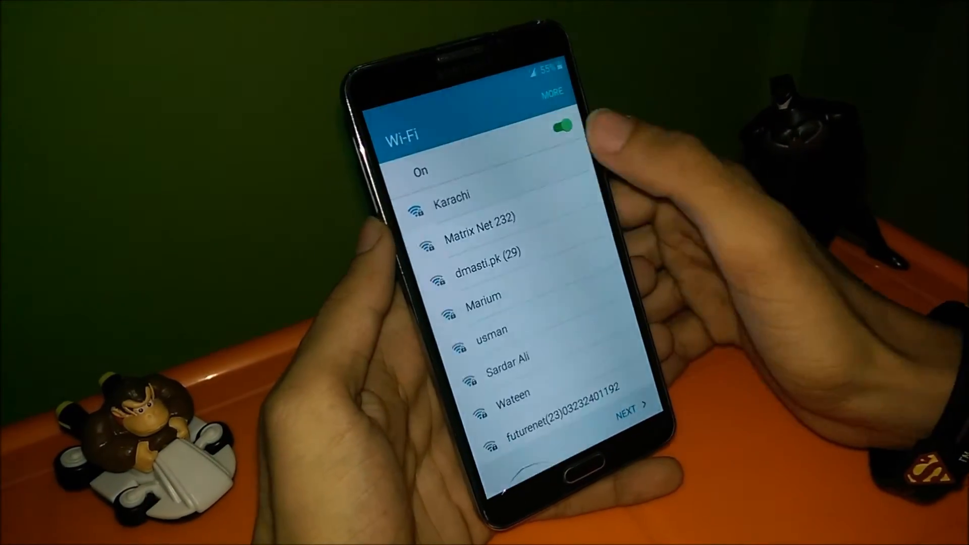
click(451, 195)
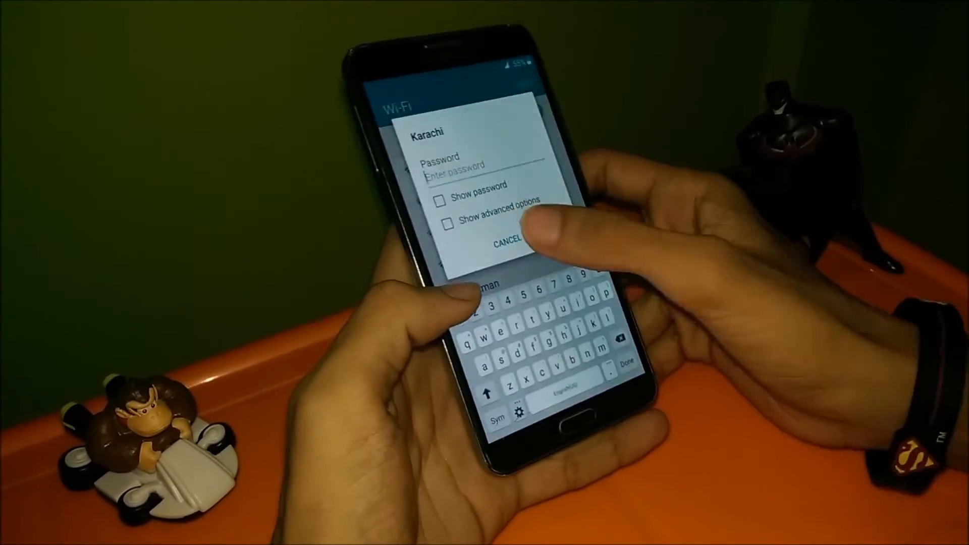
click(506, 241)
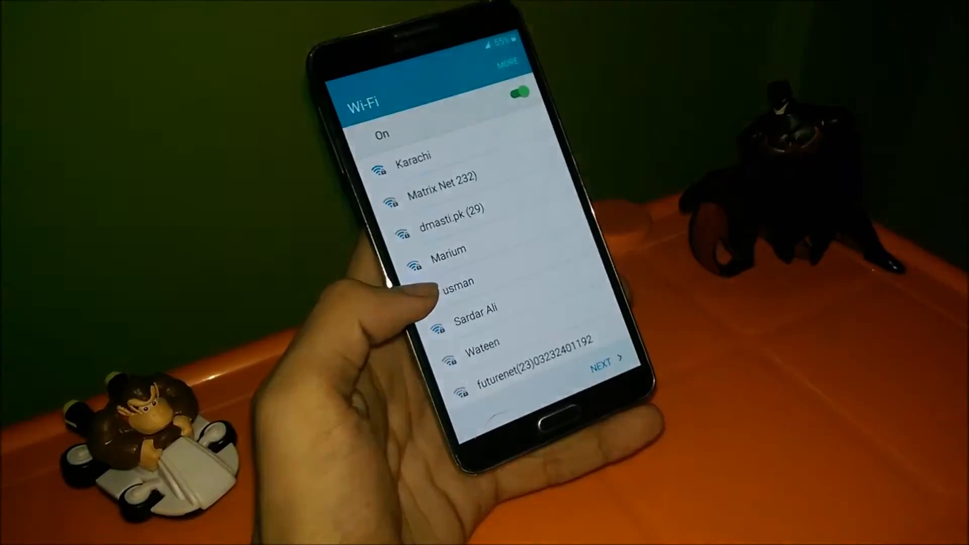
click(414, 155)
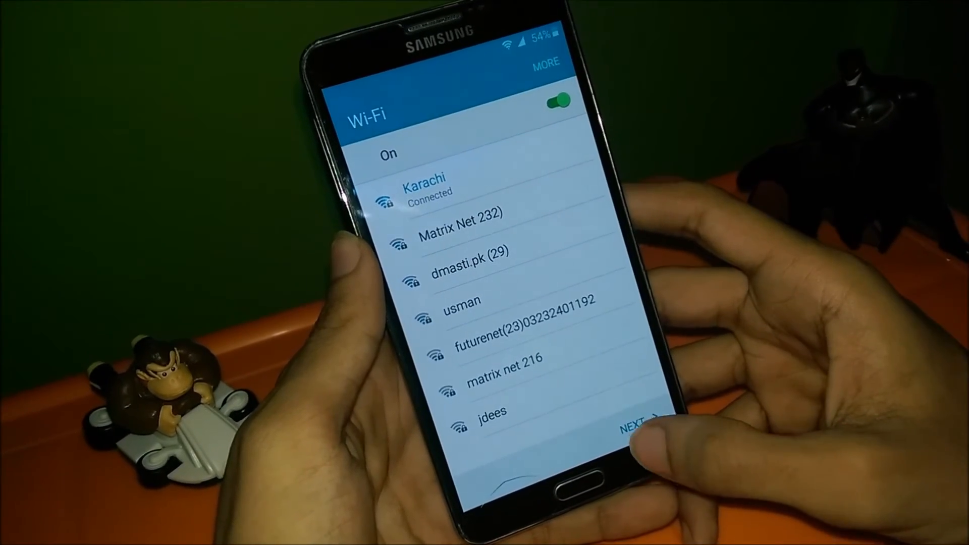
click(637, 426)
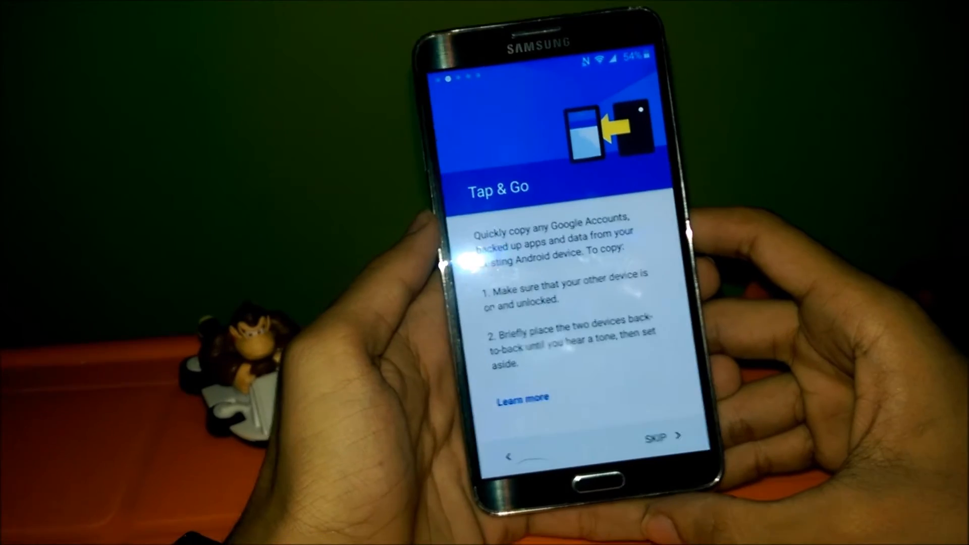
Skip Tap & Go and accept Google's Terms of Service to sign in
click(654, 438)
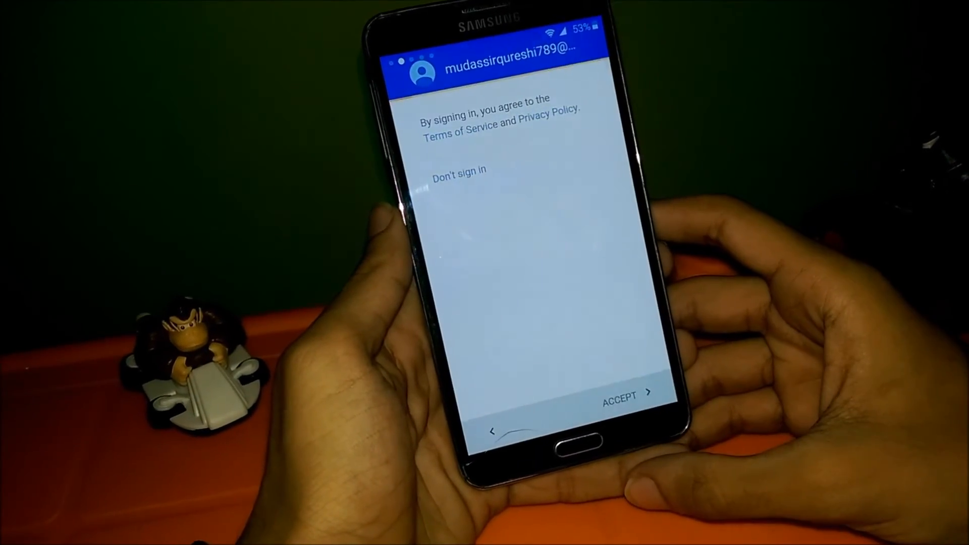
click(625, 394)
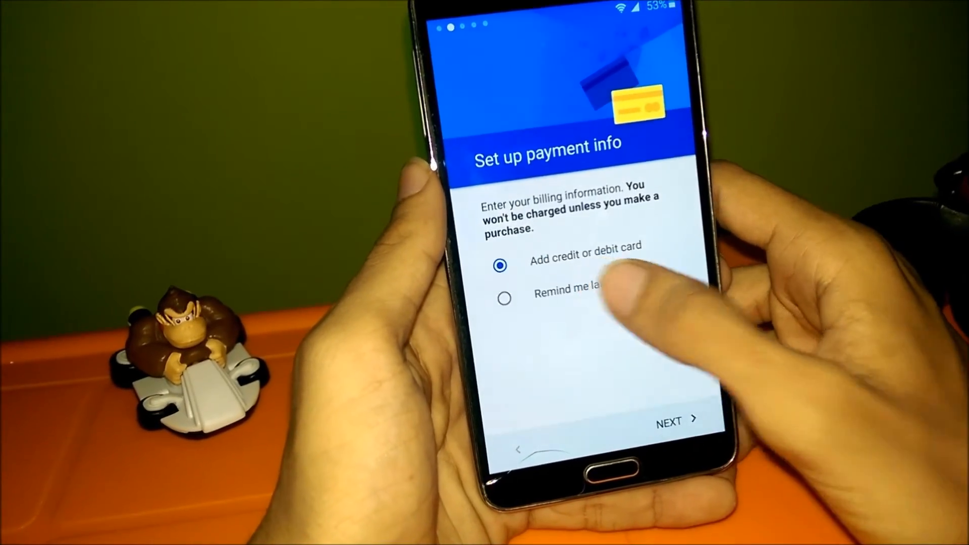
Choose 'Remind me later' for payment info and continue
click(504, 297)
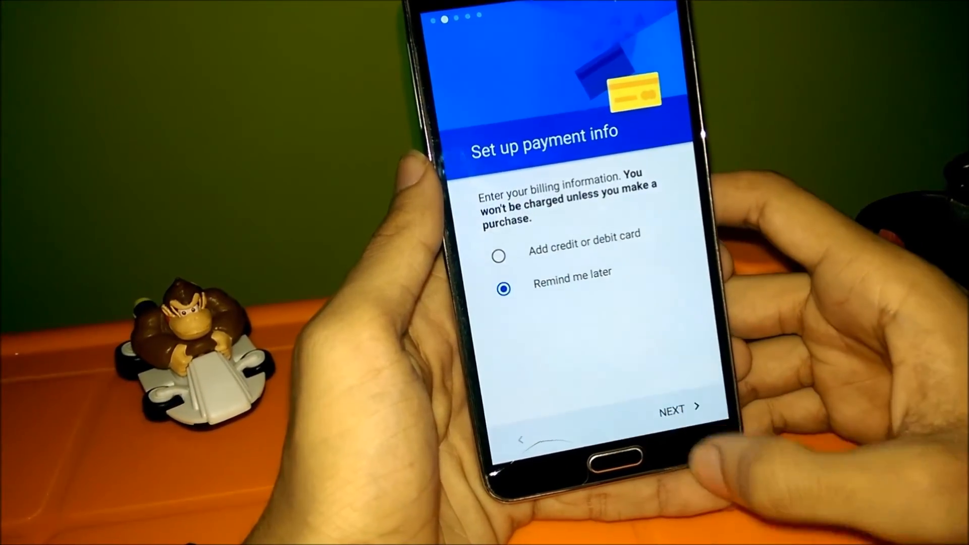
click(679, 409)
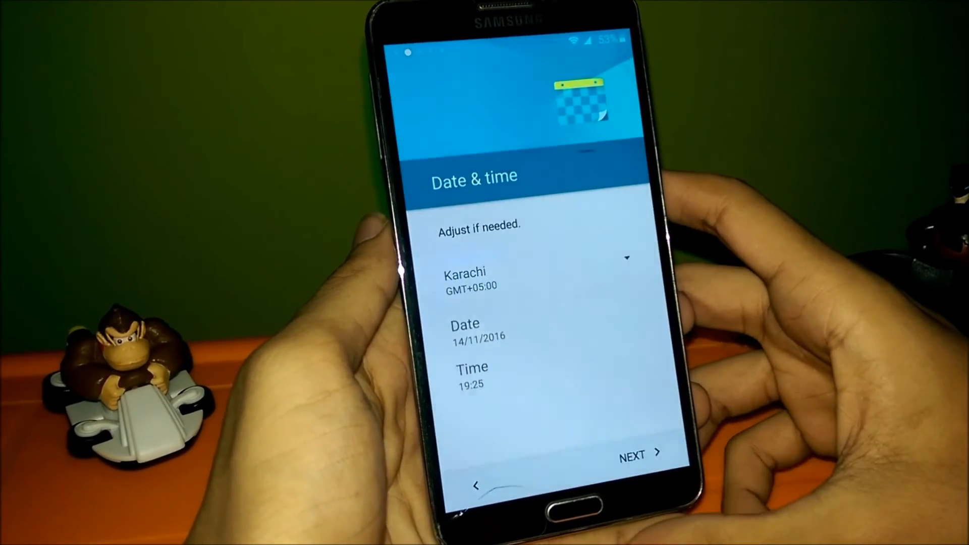
Accept Karachi date and time, skip screen lock protection, and accept Google services
click(639, 454)
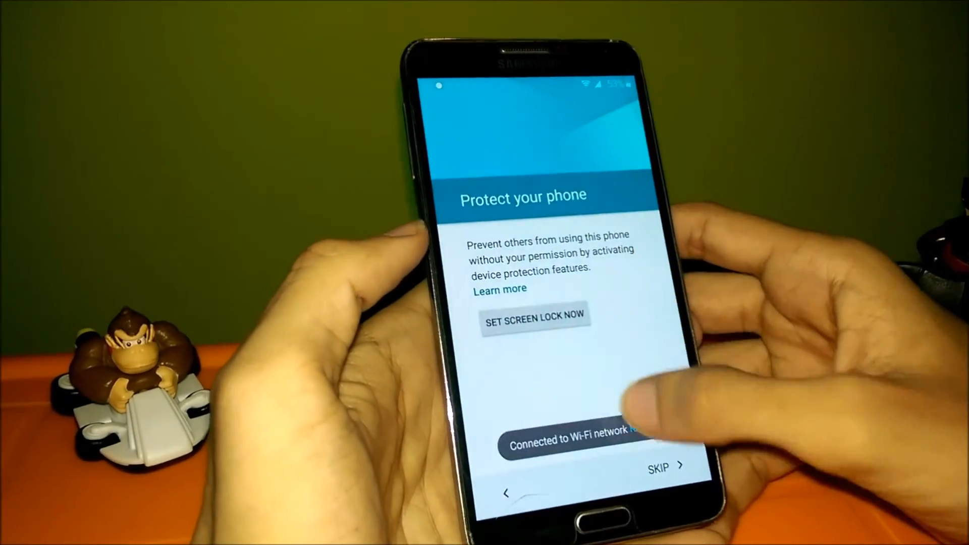
click(660, 469)
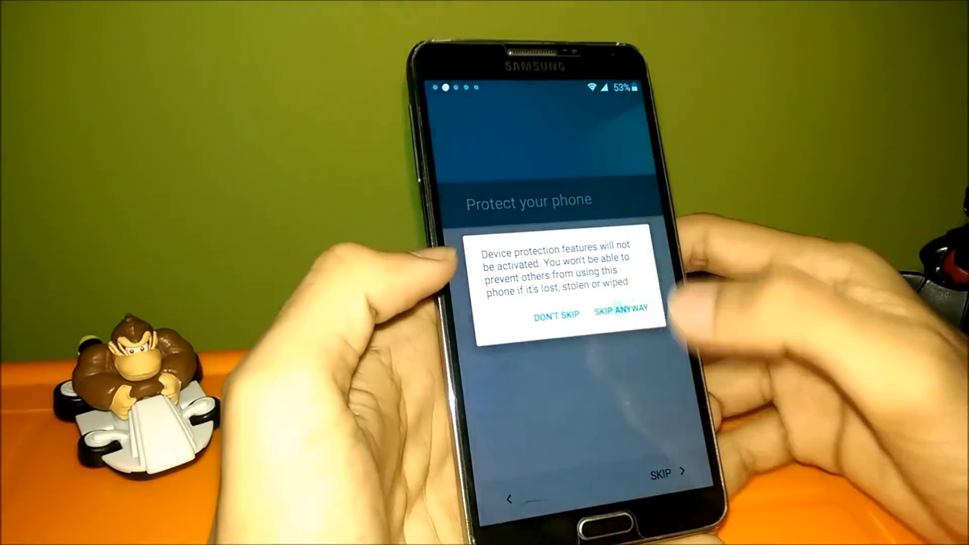
click(623, 311)
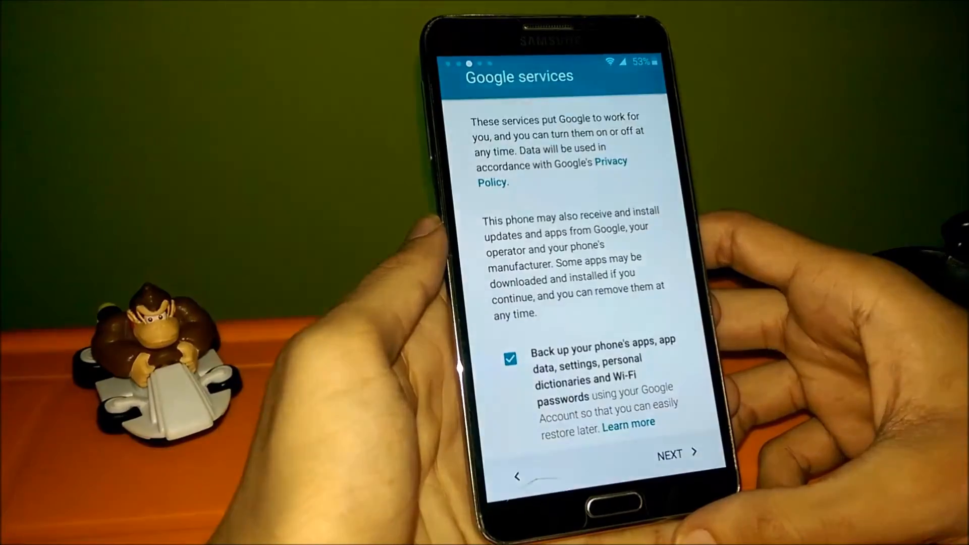
click(677, 453)
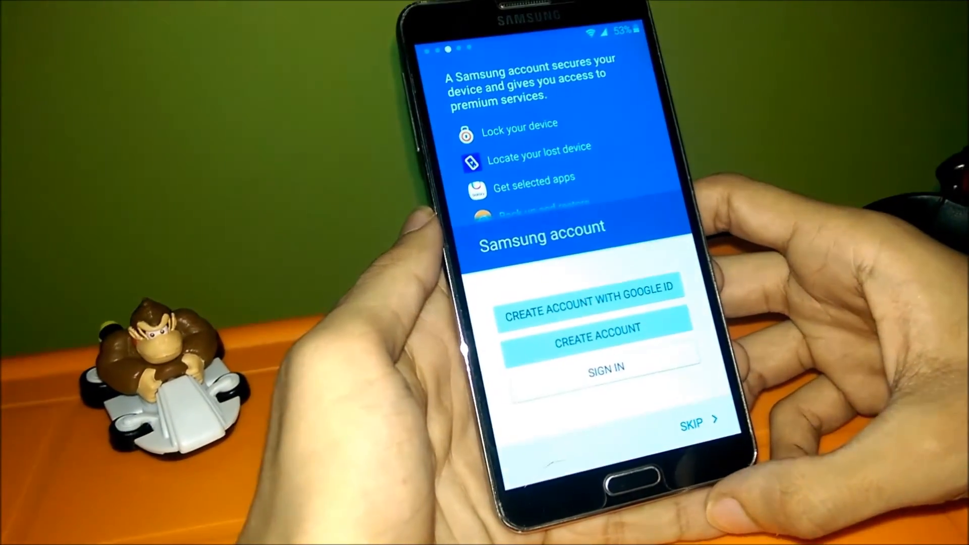